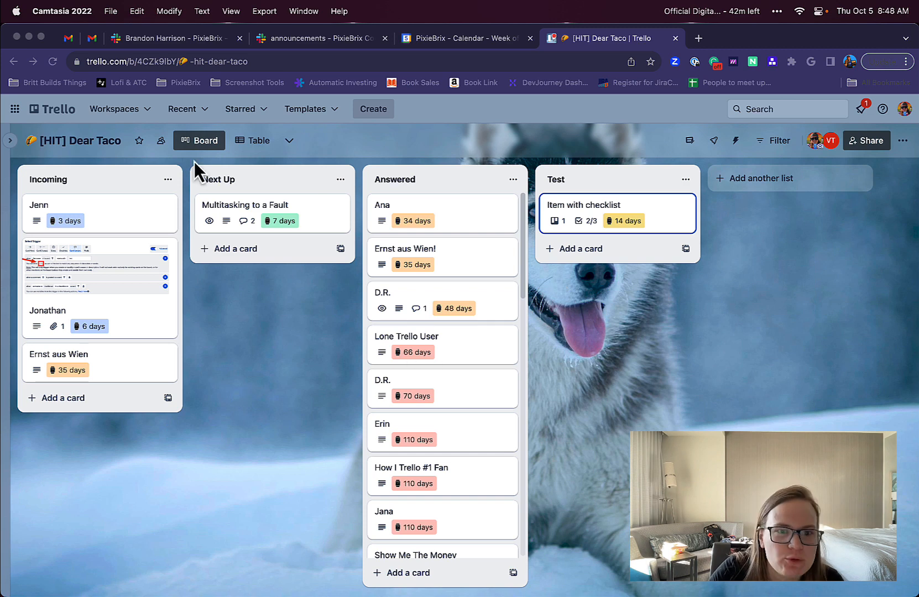
mouse_move(301, 120)
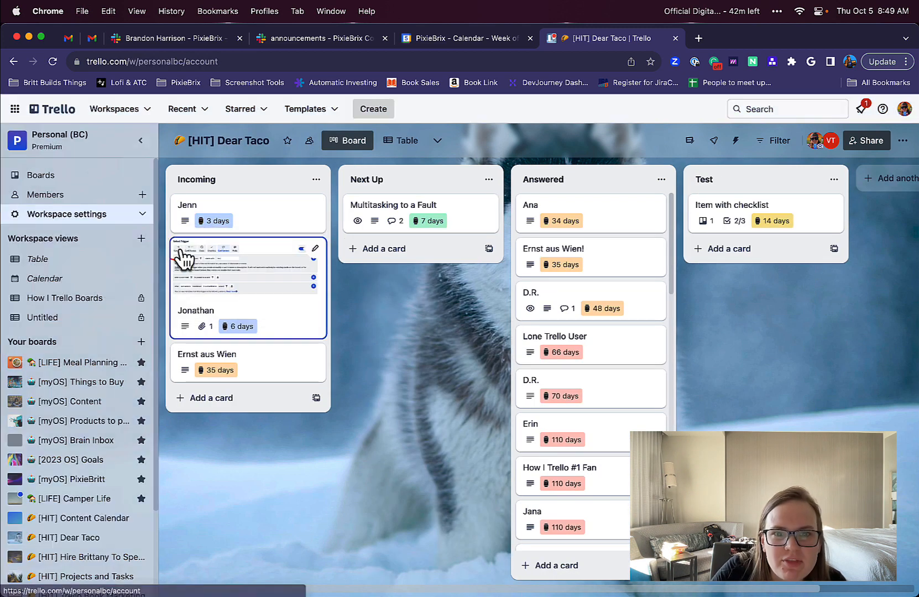
left_click(67, 214)
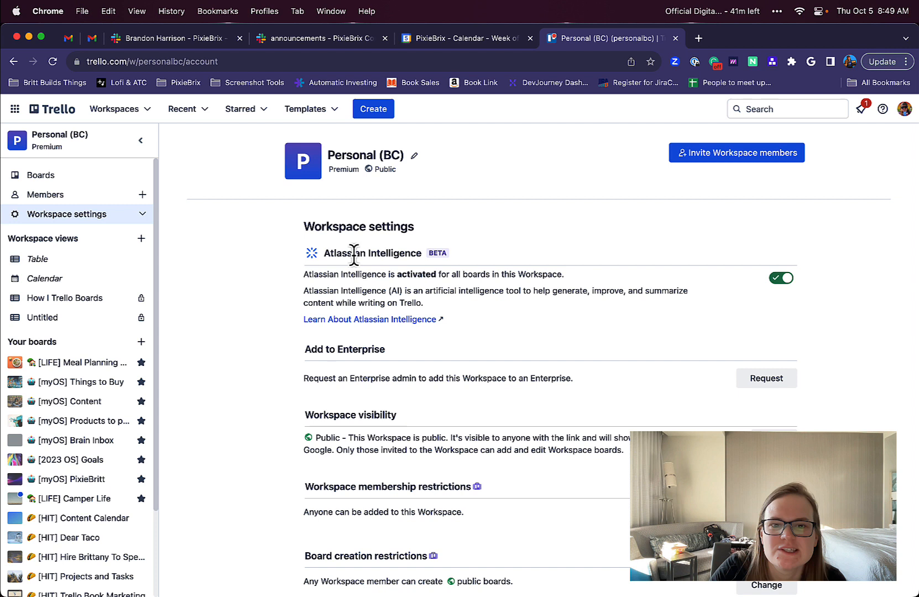
mouse_move(729, 285)
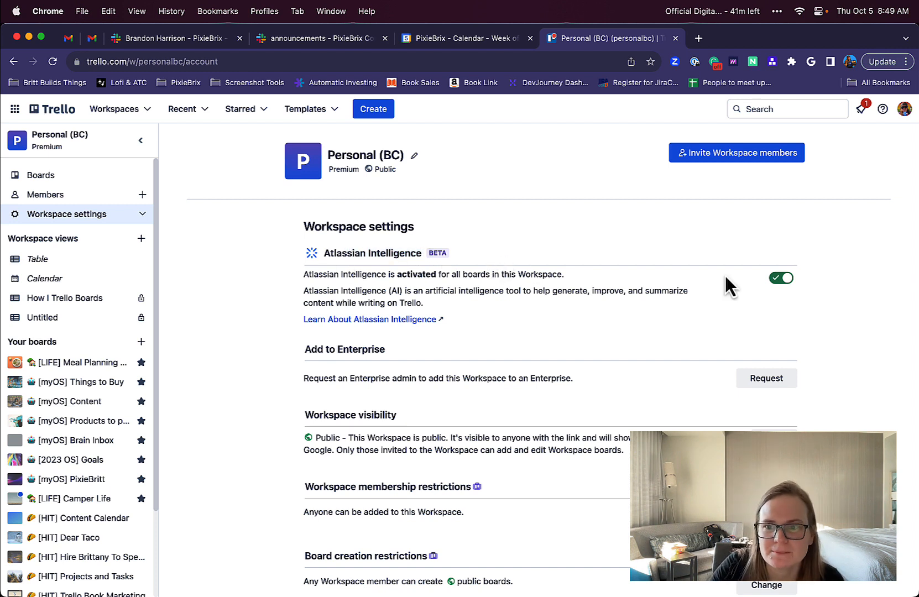
mouse_move(781, 277)
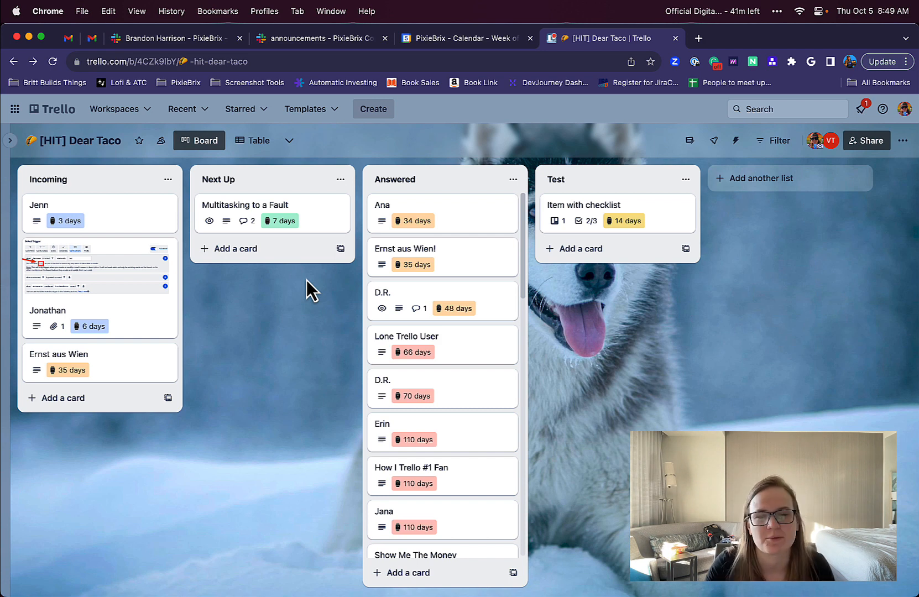
mouse_move(257, 334)
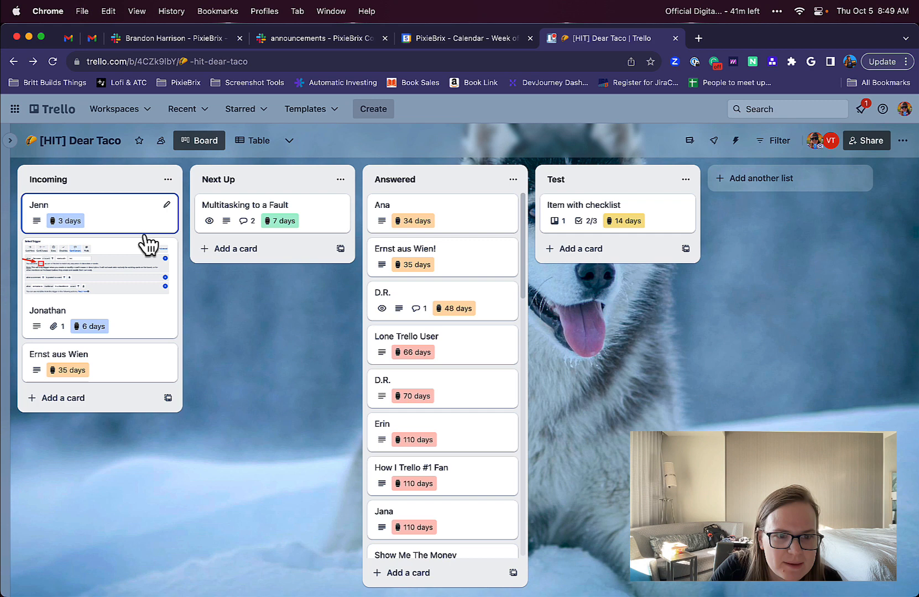
- Open the Jenn card and start an Atlassian Intelligence prompt in its new comment box
left_click(59, 204)
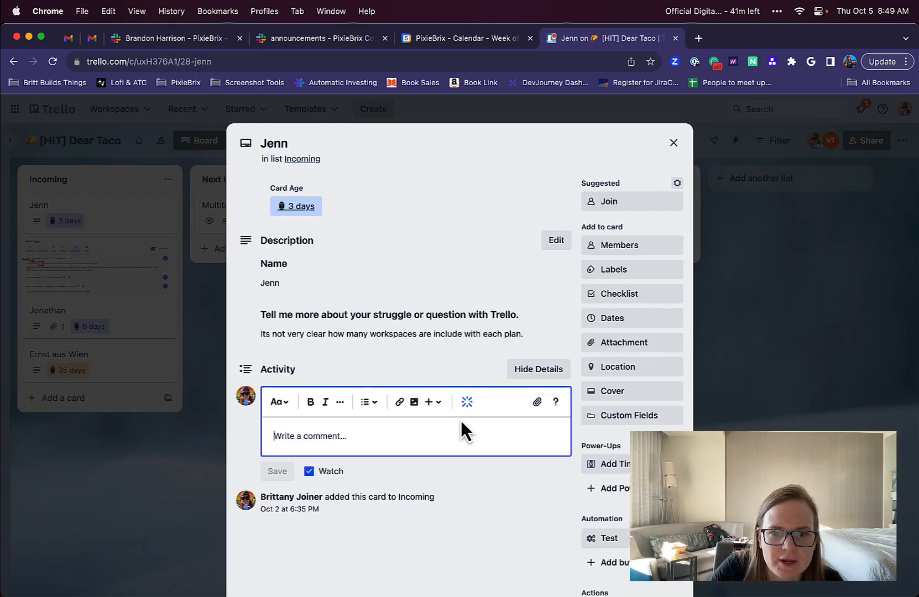
mouse_move(467, 402)
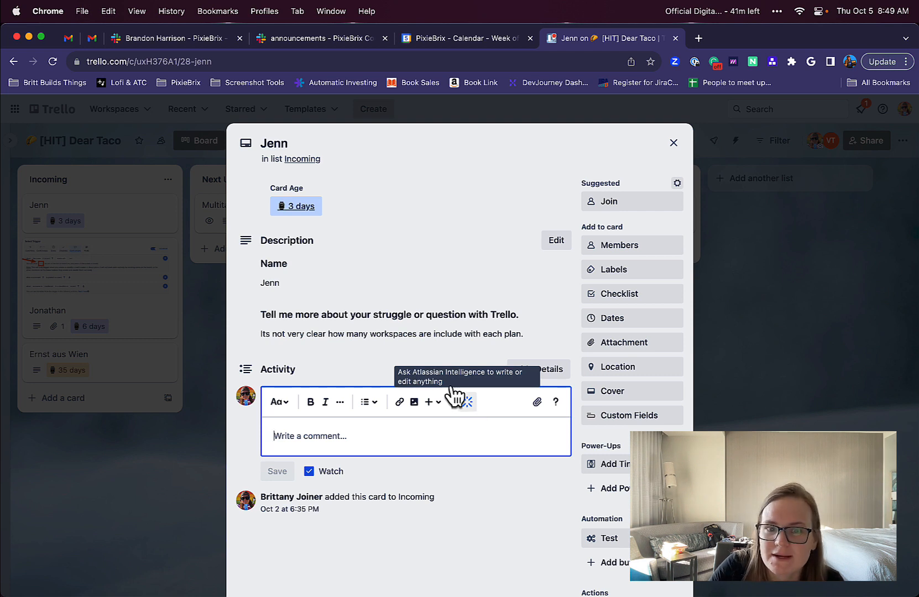
left_click(554, 241)
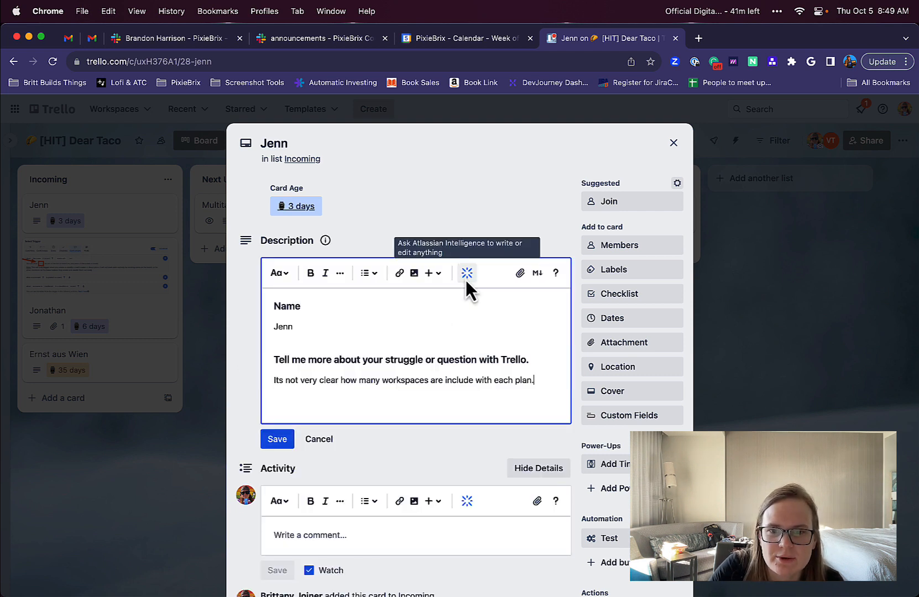
scroll("down", 3)
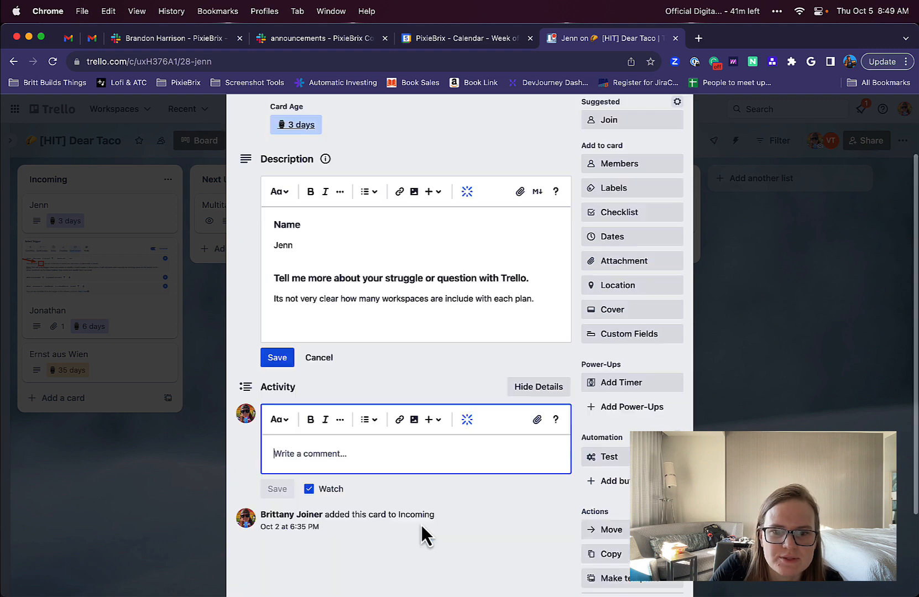
left_click(467, 419)
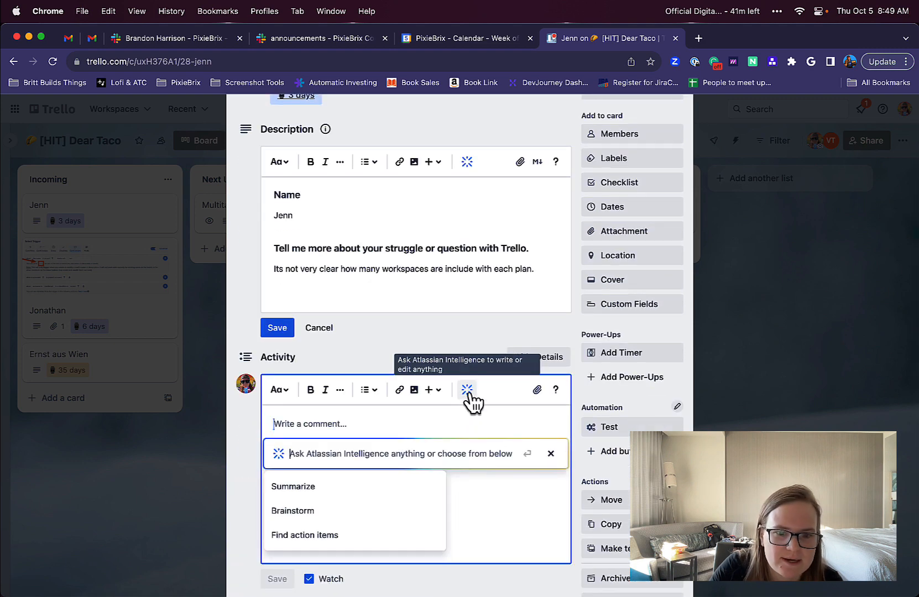
mouse_move(325, 541)
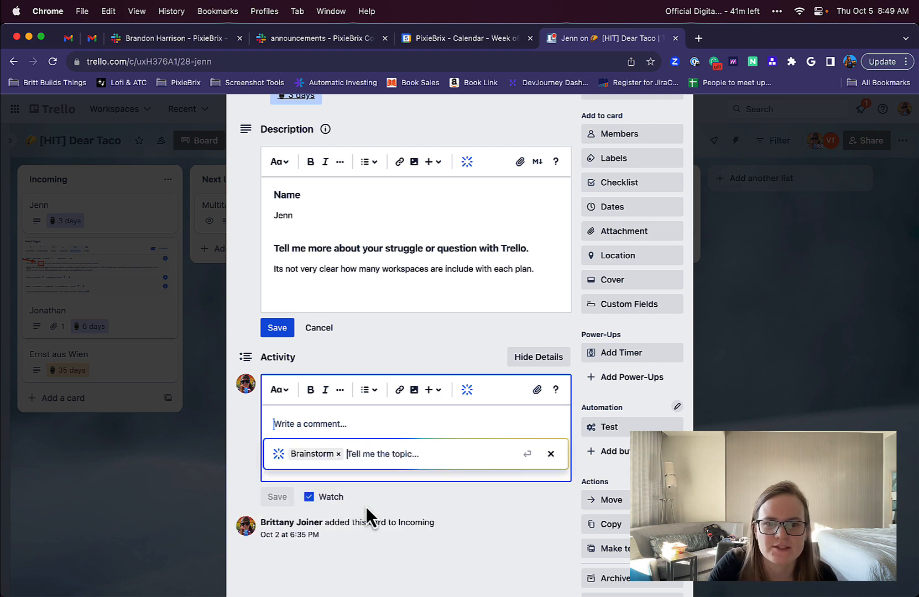
- Brainstorm 'common issues people have in trello' and insert the seven-item bulleted list into the comment draft
type("common")
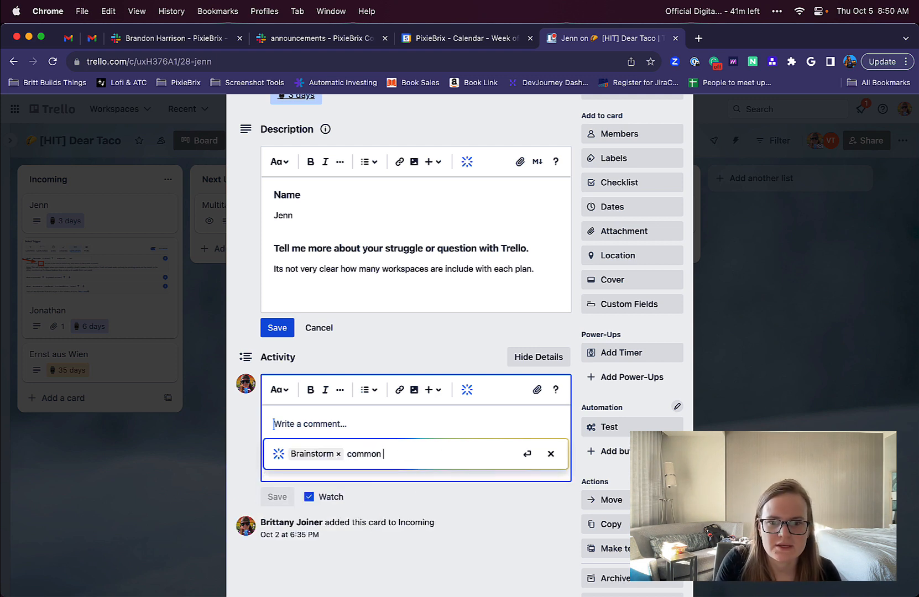
type("issues people have in trello")
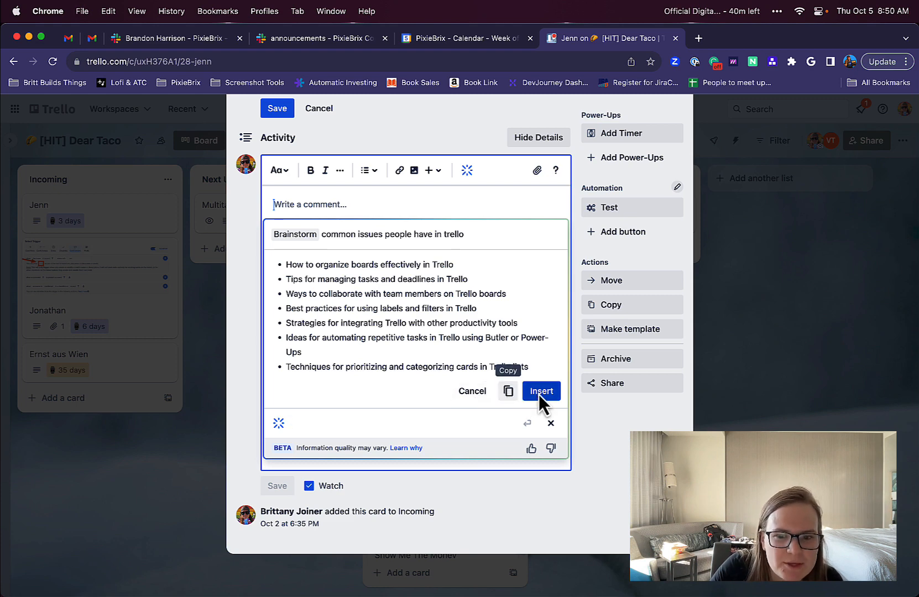
left_click(540, 391)
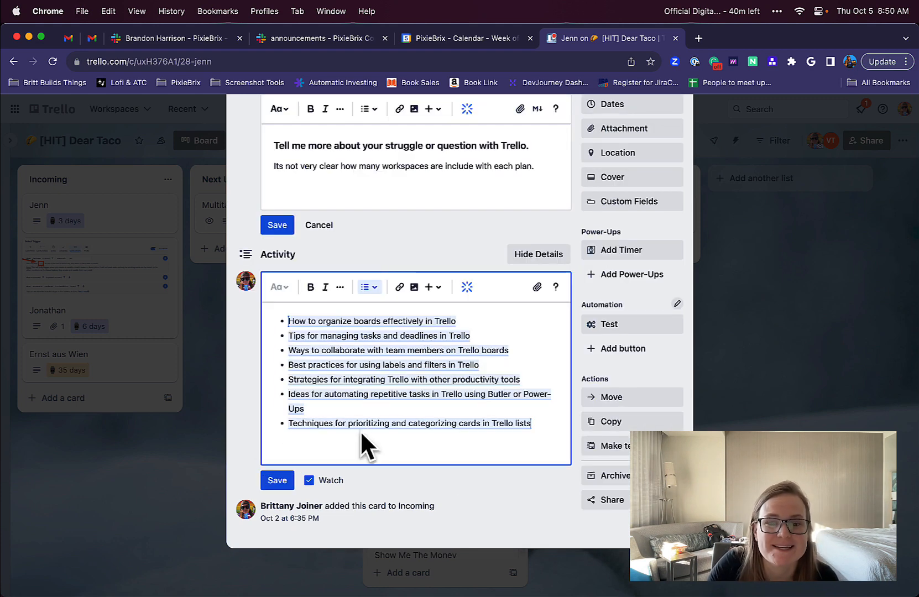
left_click(495, 331)
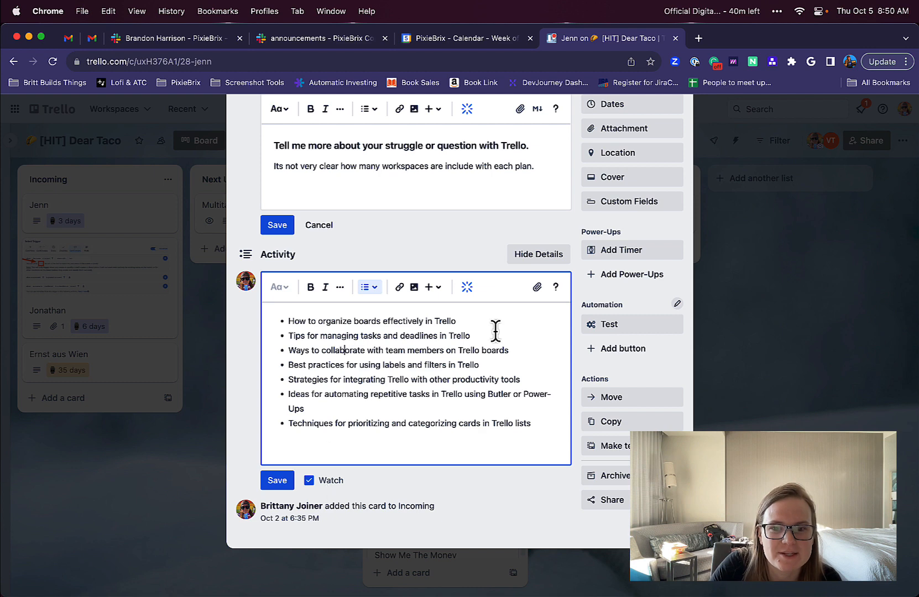
mouse_move(360, 387)
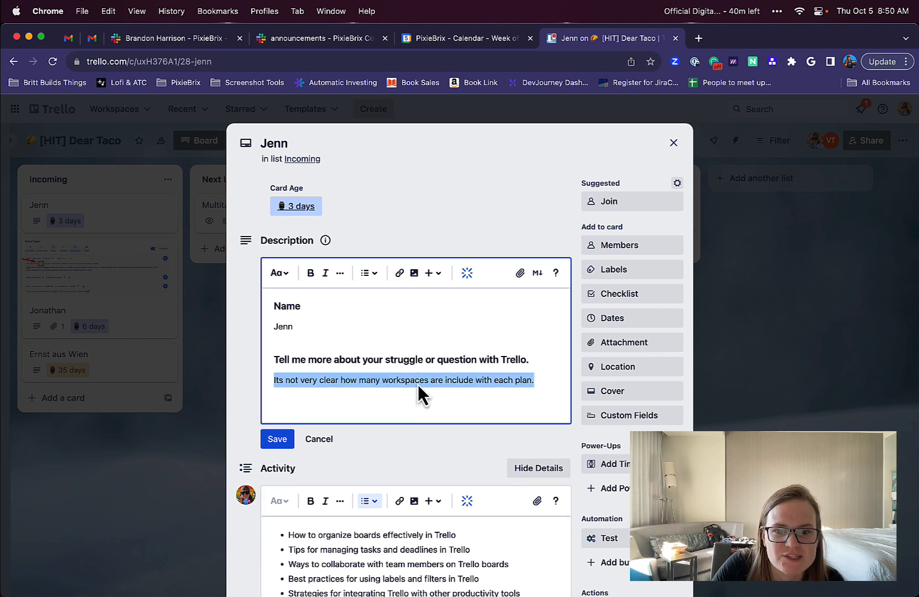
- Leave the description's AI options unused and bring up AI writing options on the drafted bulleted list
left_click(467, 272)
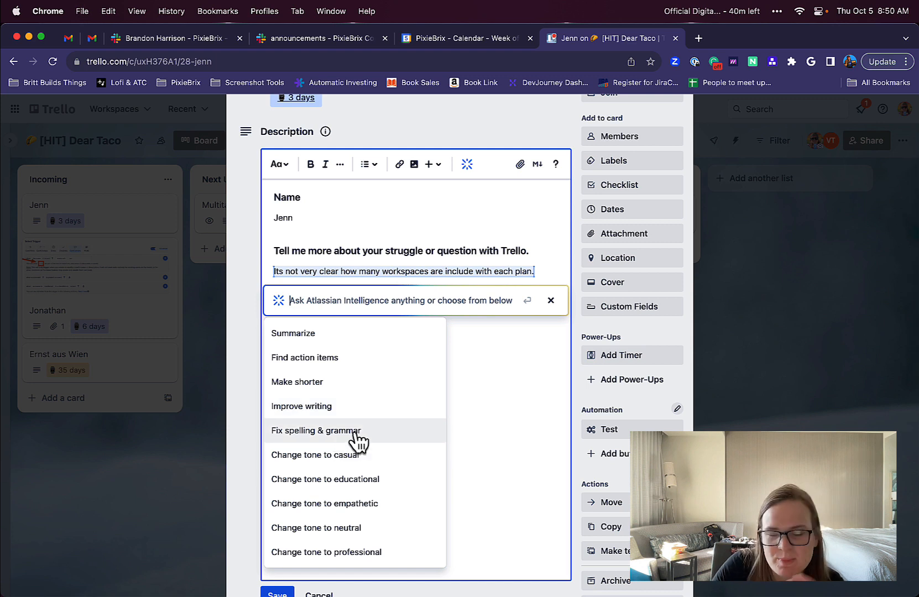
mouse_move(349, 407)
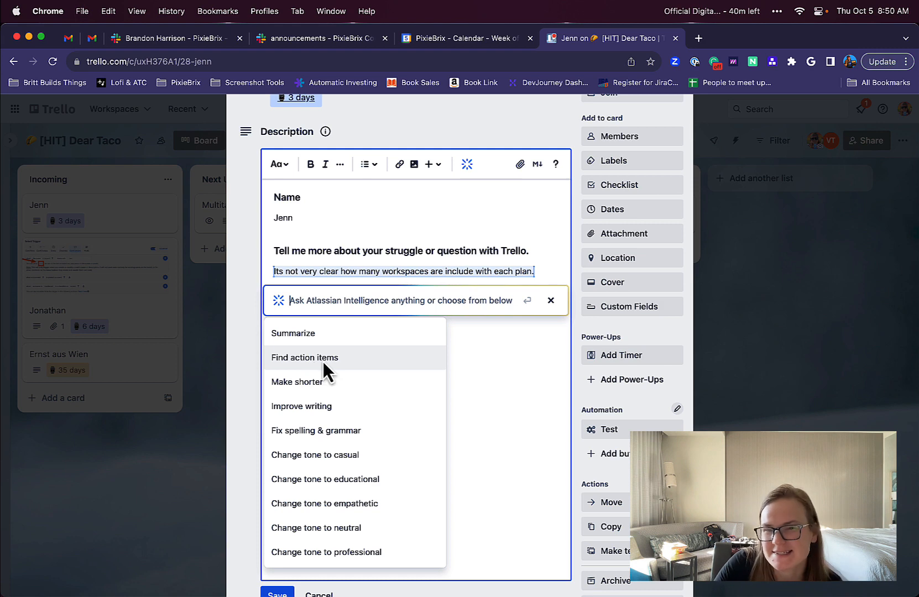
mouse_move(502, 399)
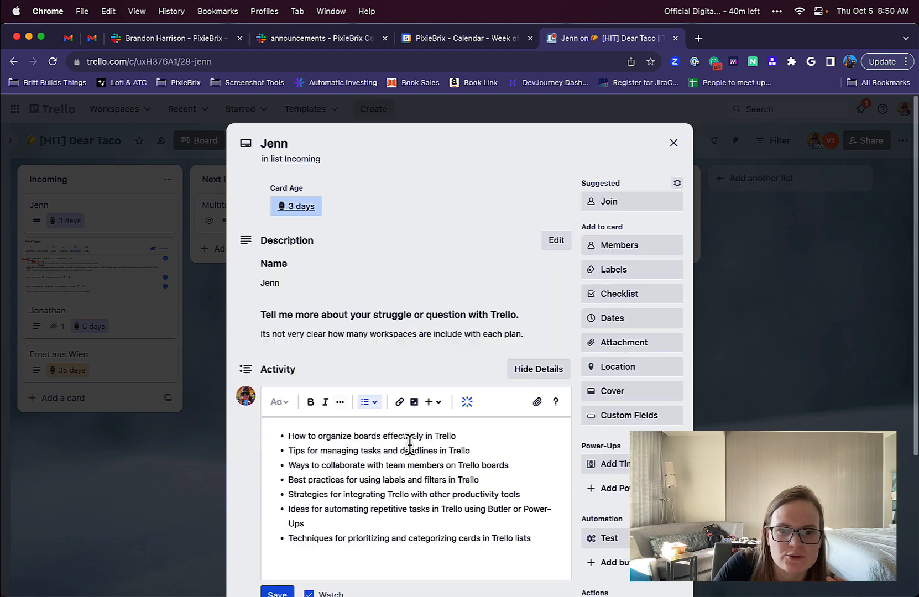
scroll("down", 3)
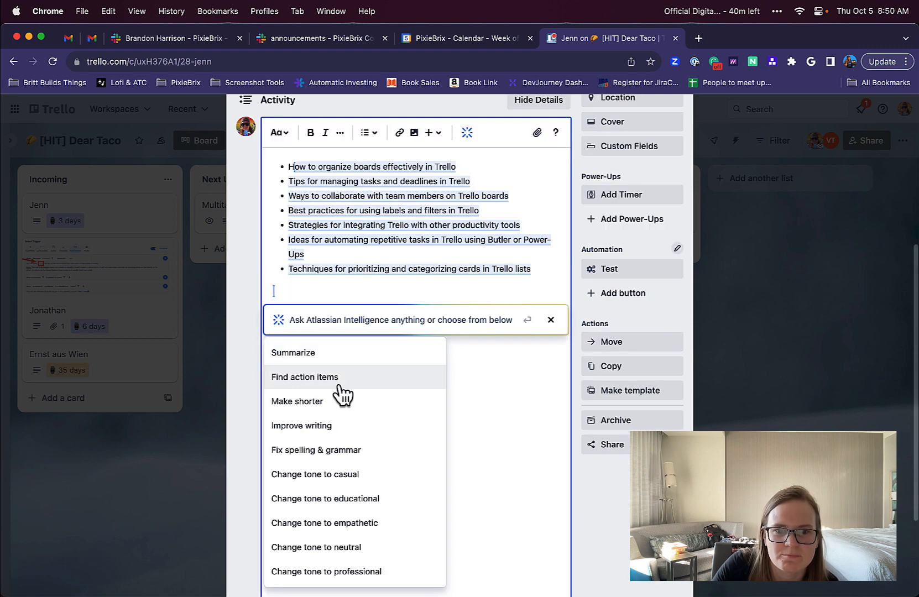
mouse_move(381, 395)
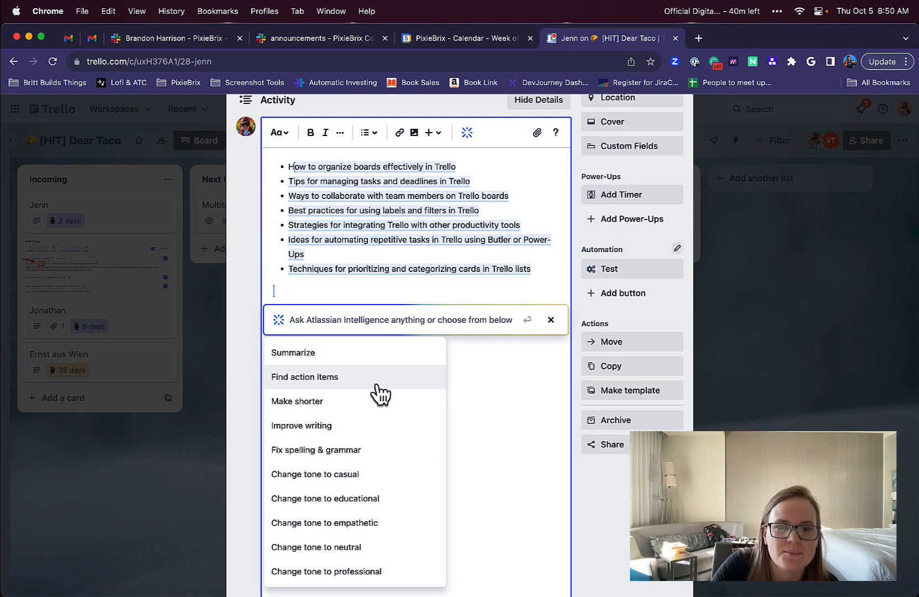
- Try Find action items, discard its empty response, and save the bulleted list as a posted comment
left_click(304, 376)
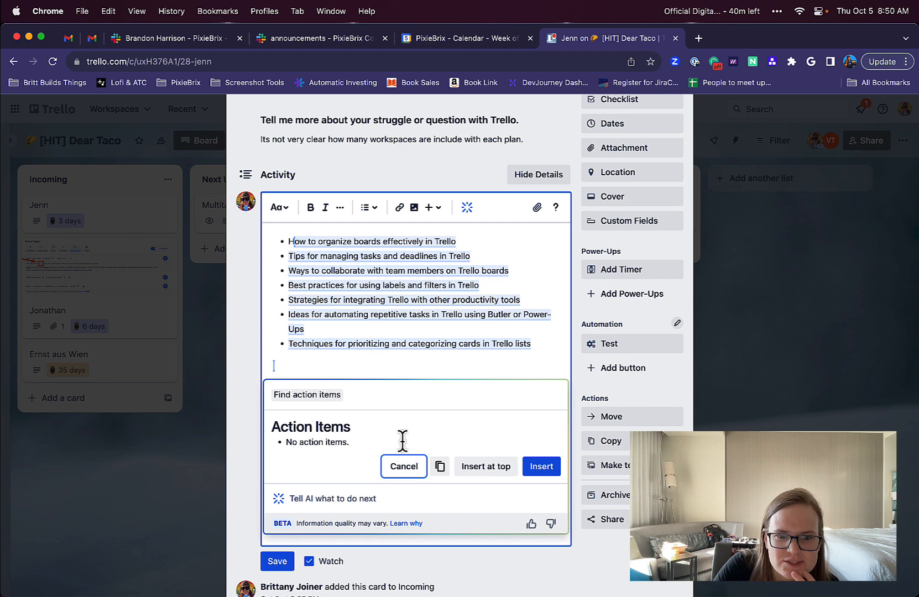
left_click(403, 467)
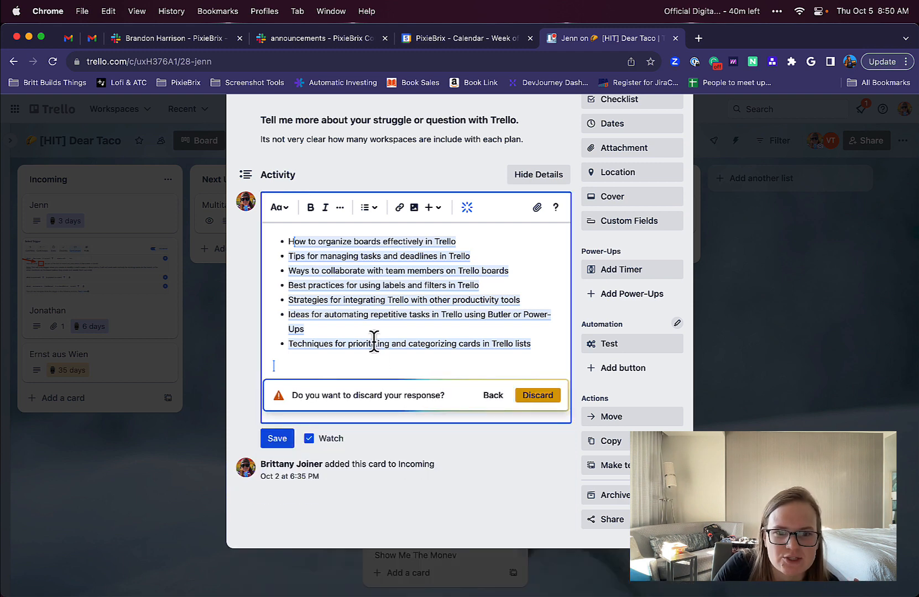
left_click(492, 395)
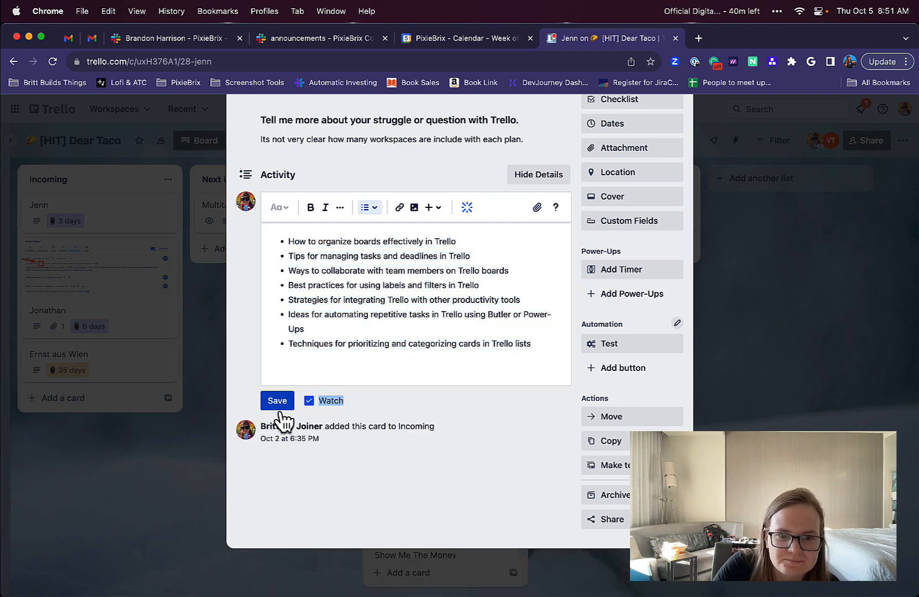
left_click(276, 400)
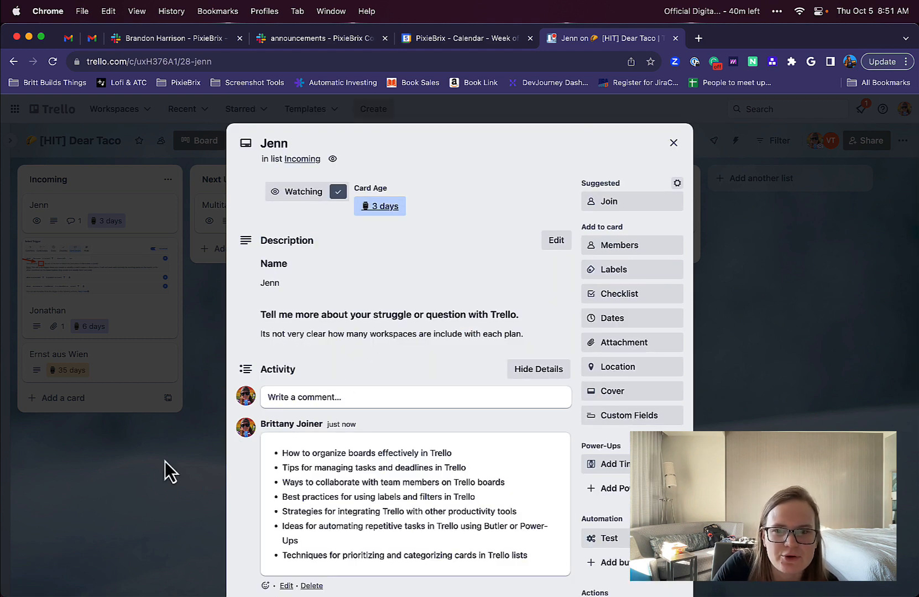
- Close the Jenn card, glance at the board menu and the Multitasking to a Fault card, and return to the Dear Taco board
left_click(673, 143)
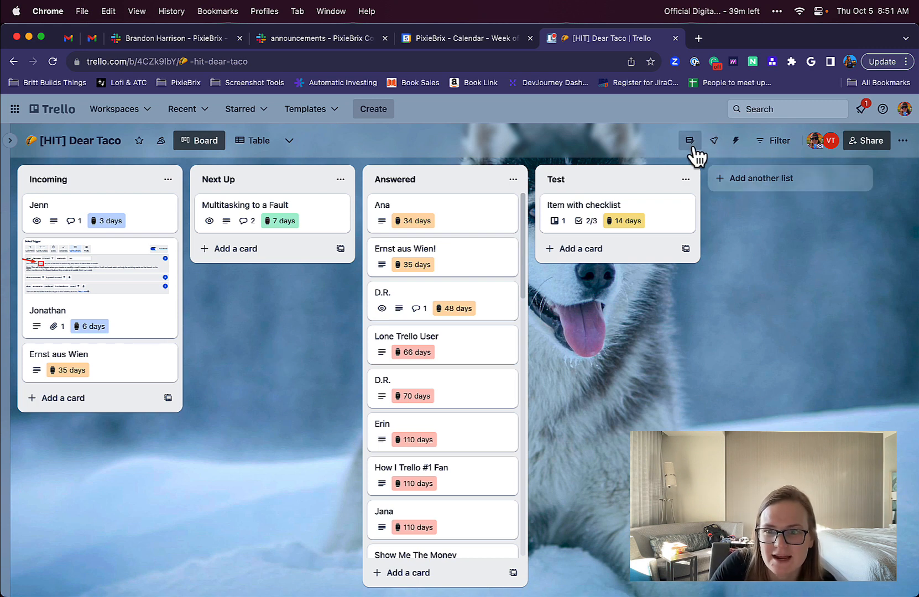
left_click(735, 140)
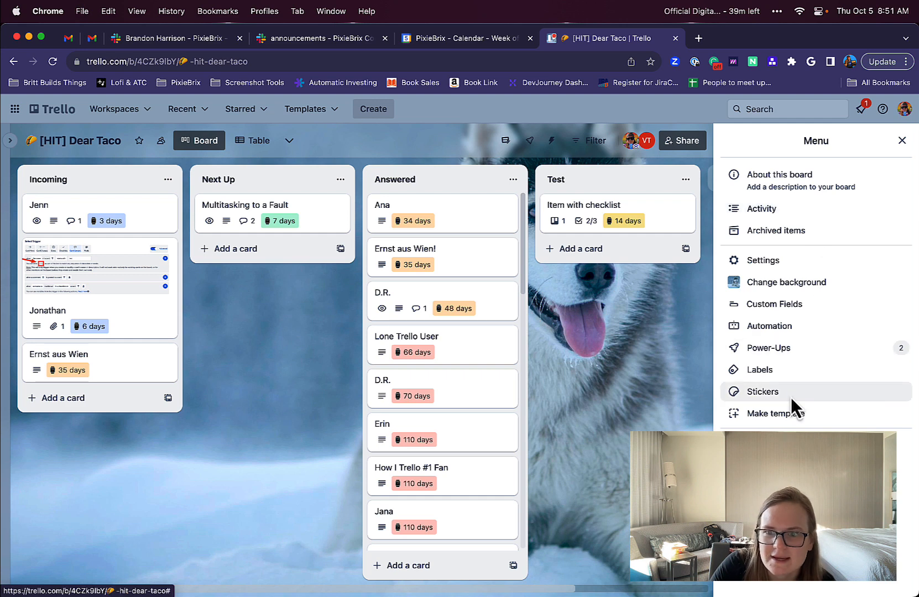
mouse_move(792, 326)
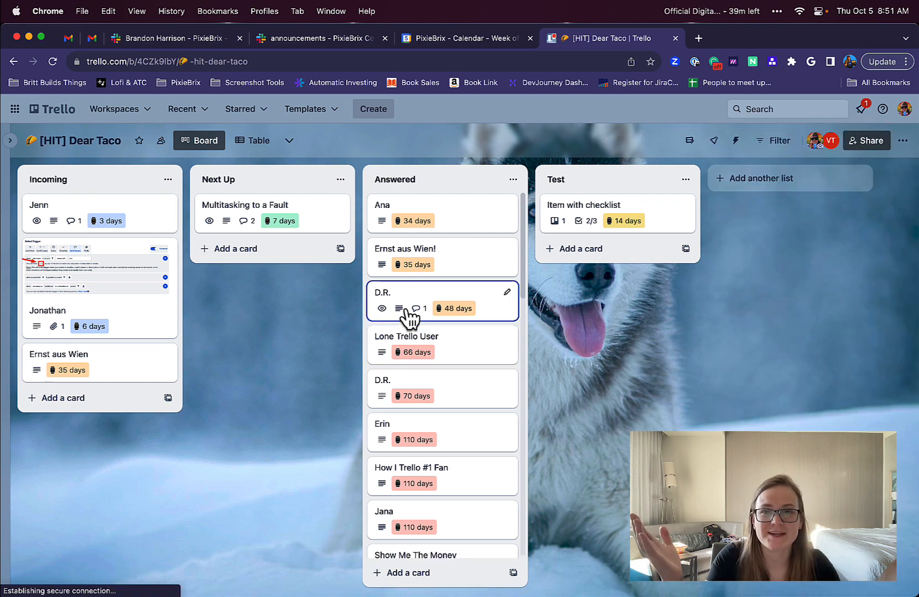
mouse_move(313, 326)
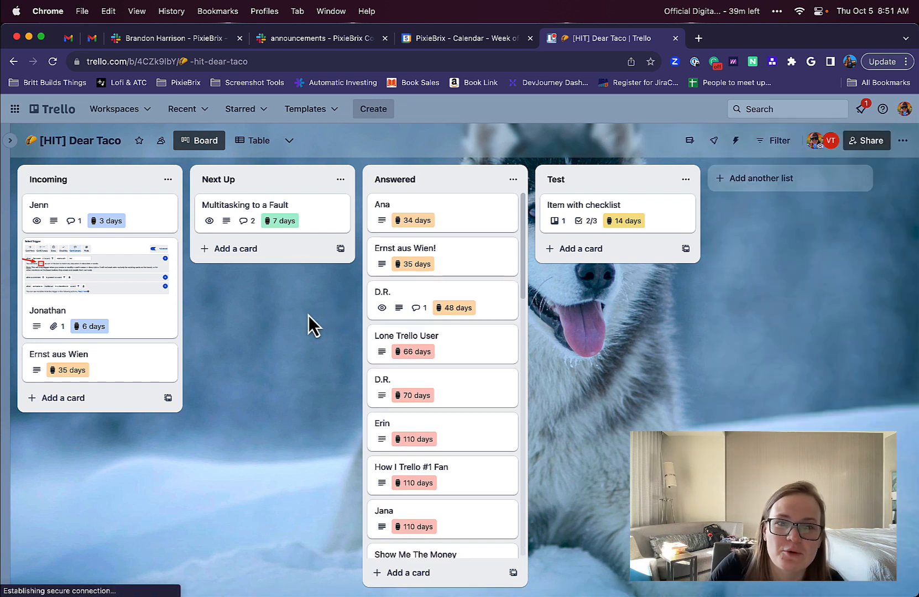
left_click(245, 205)
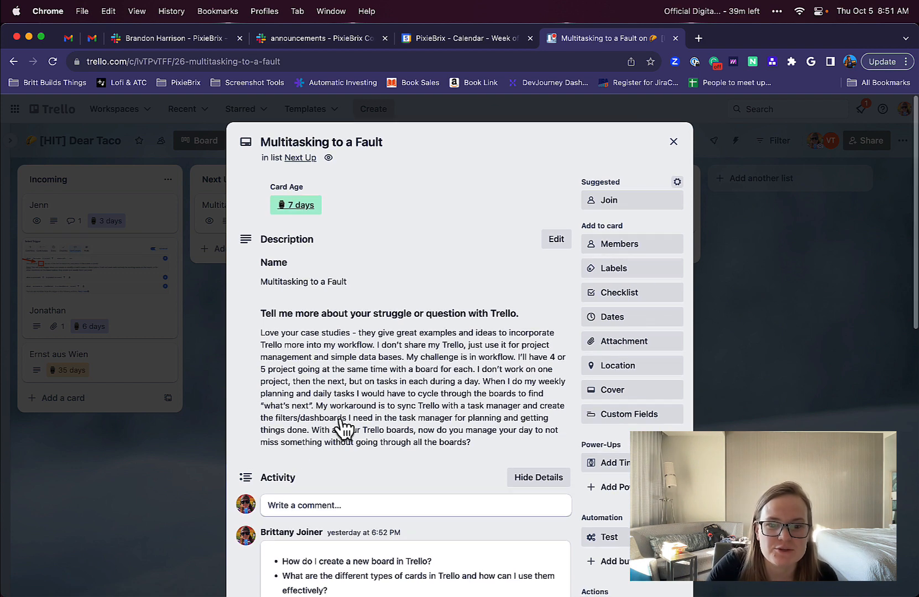
left_click(673, 141)
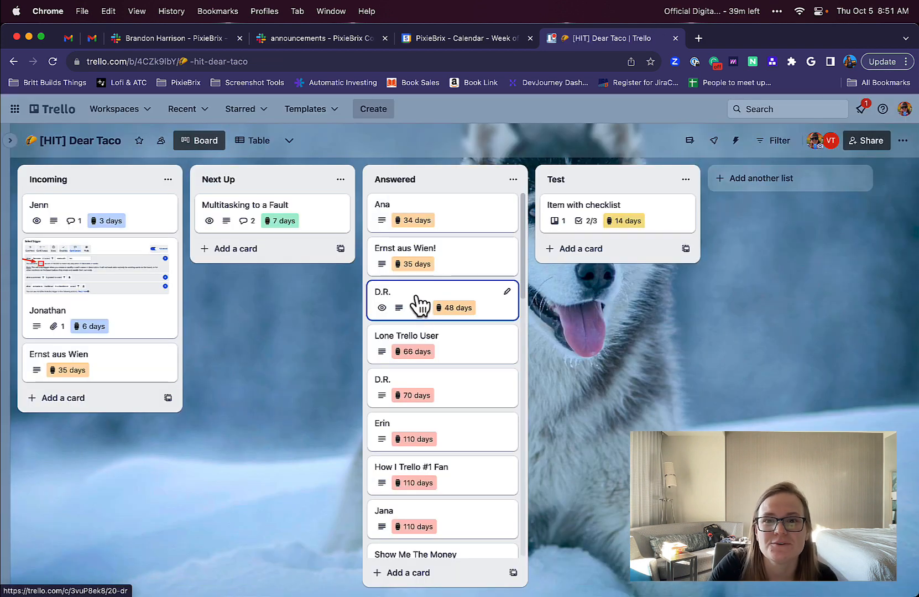